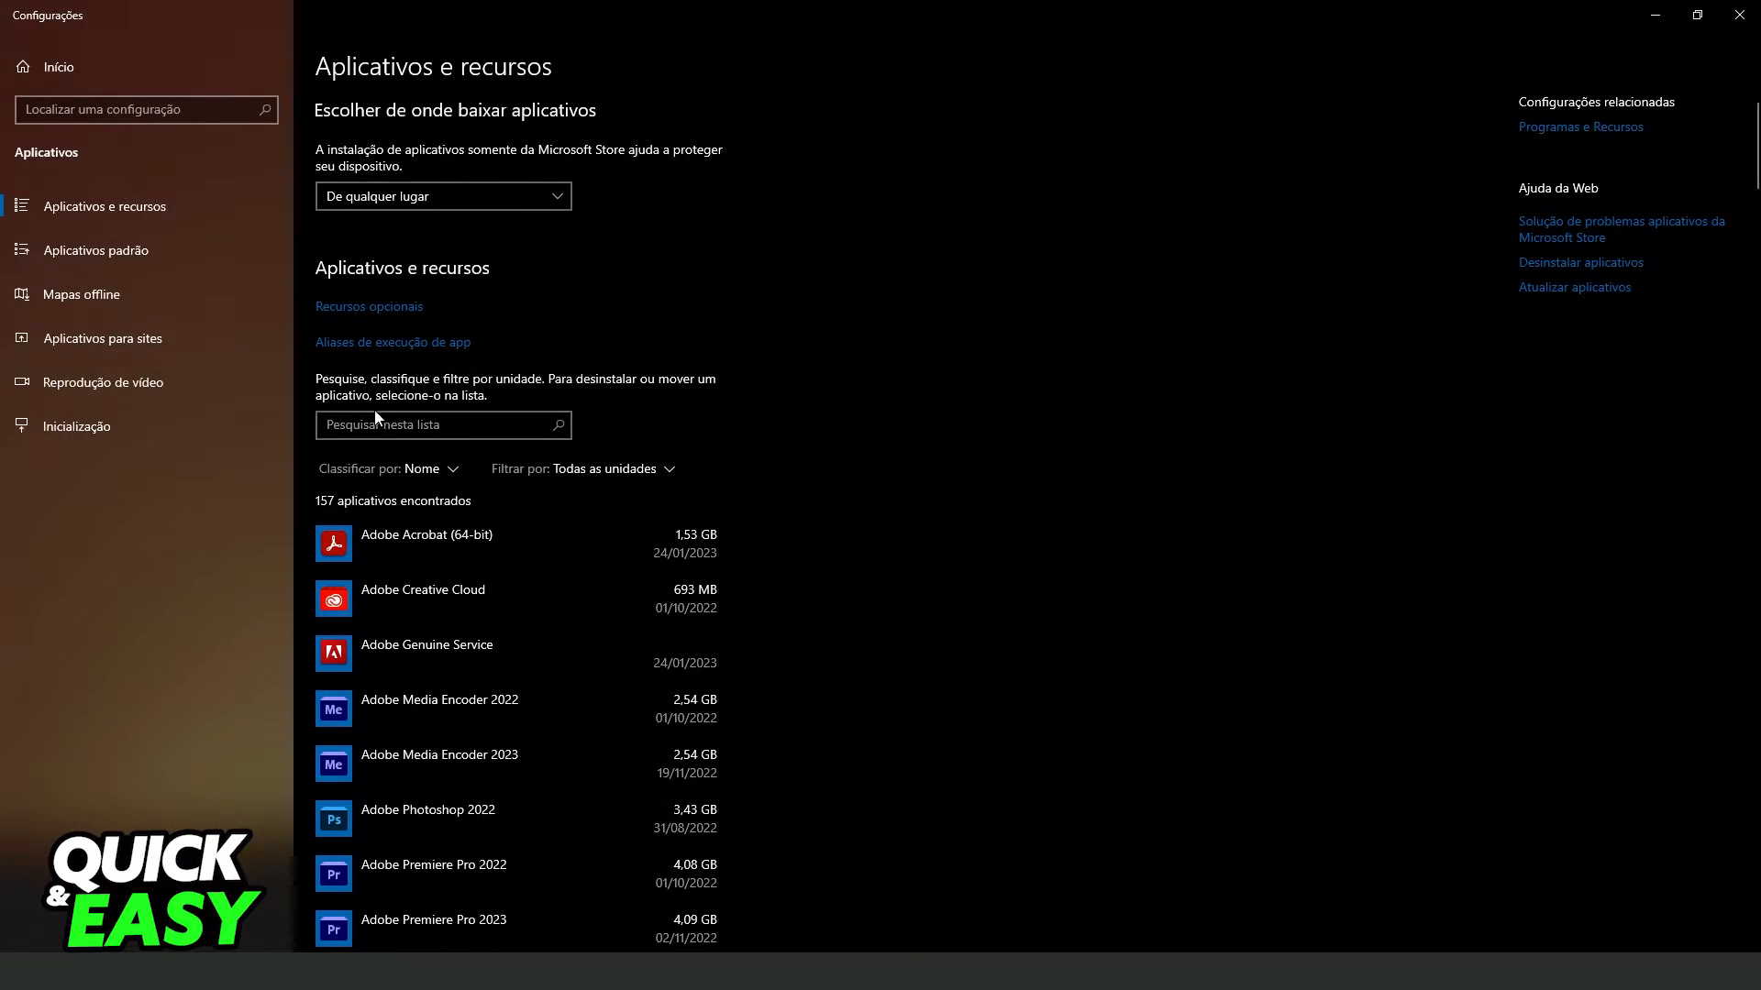
# Search the installed apps list under Aplicativos e recursos for 'iot client'
pyautogui.click(442, 424)
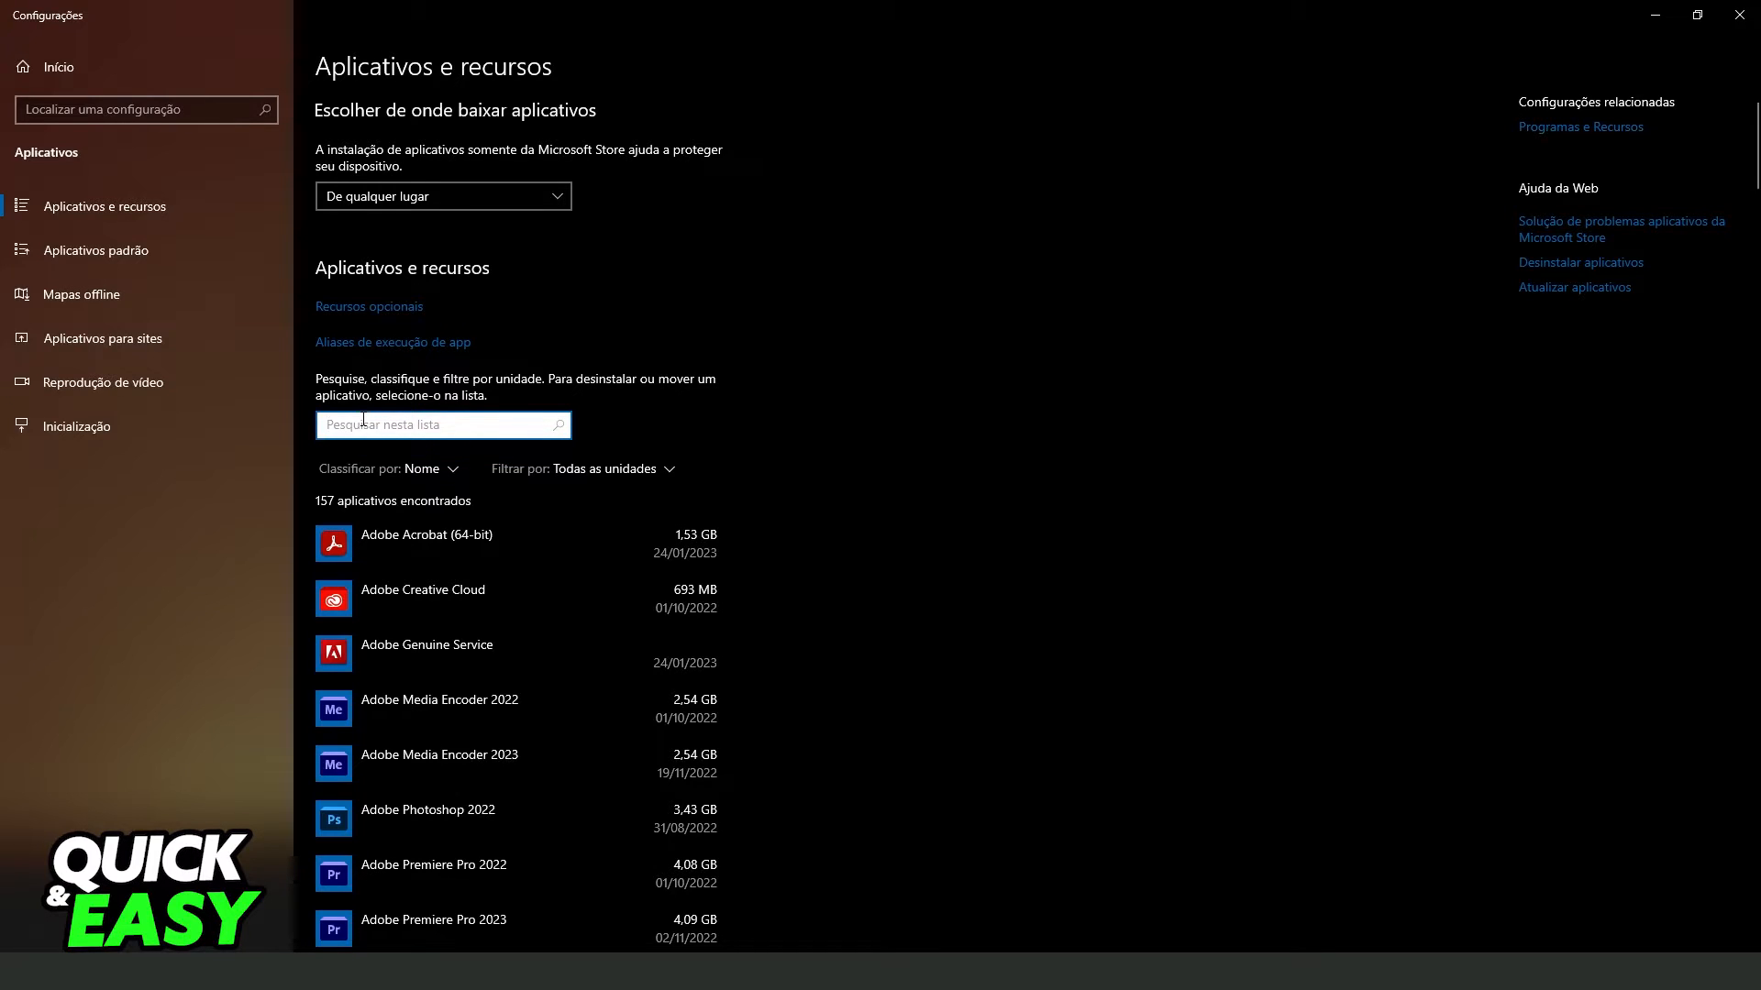
pyautogui.write('r')
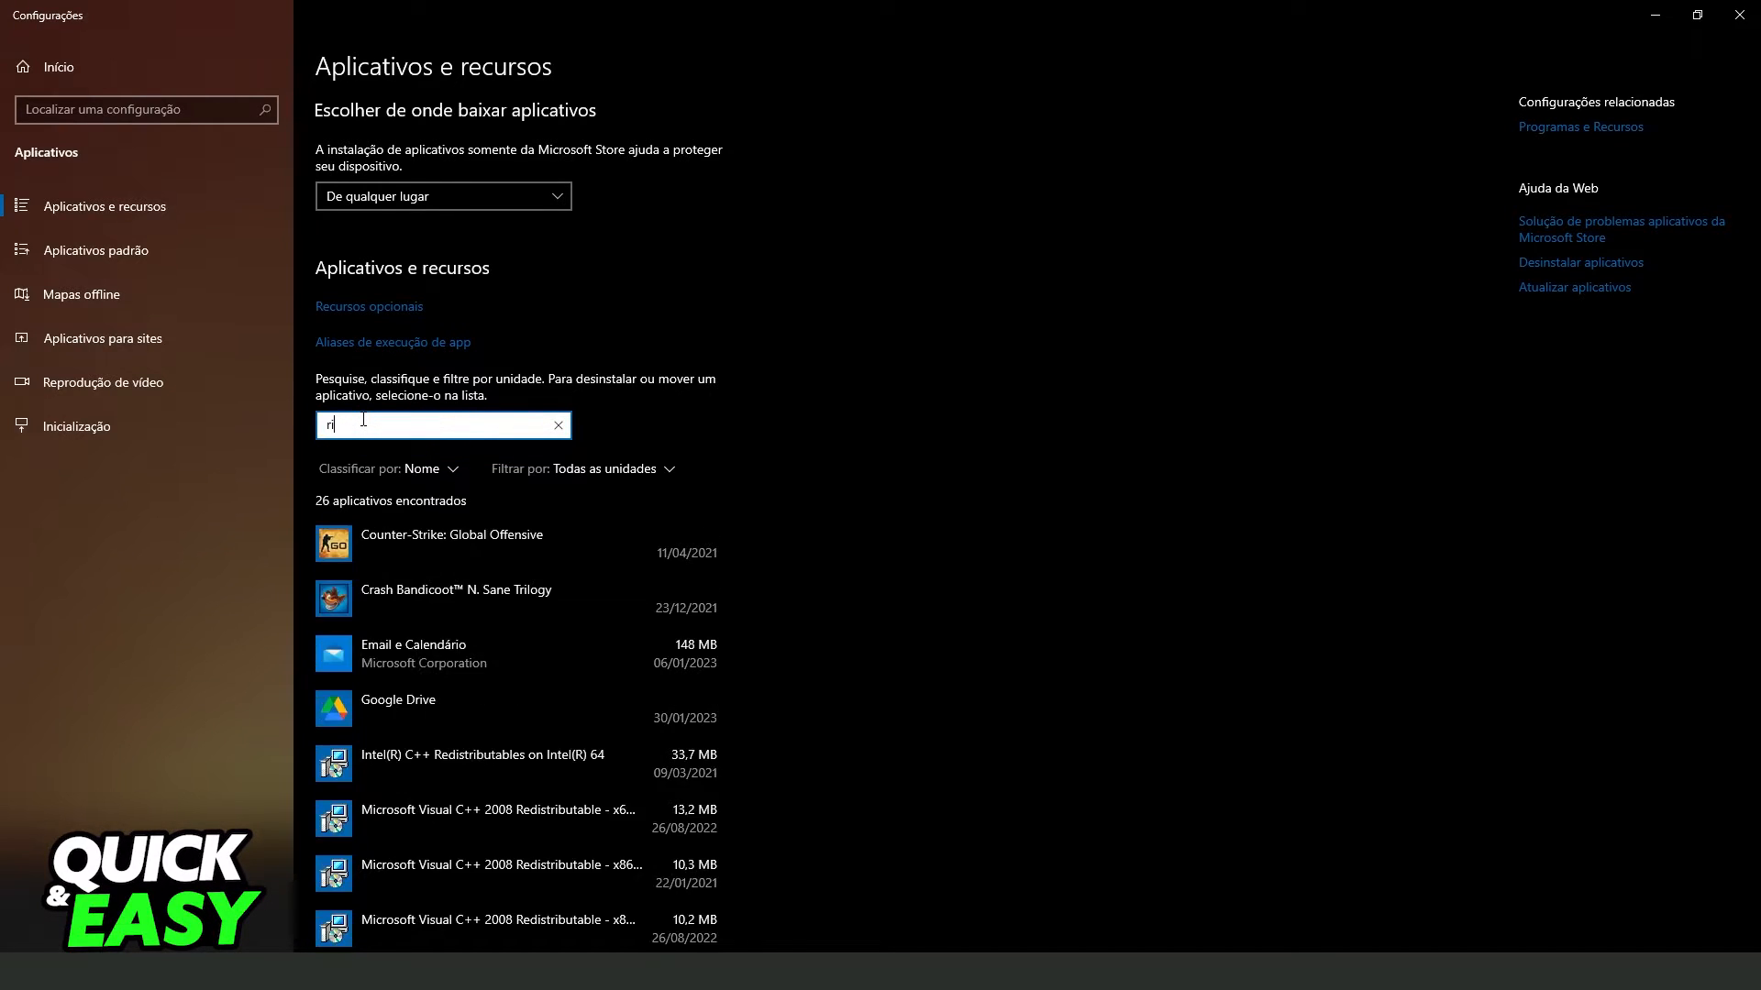
pyautogui.write('iot client')
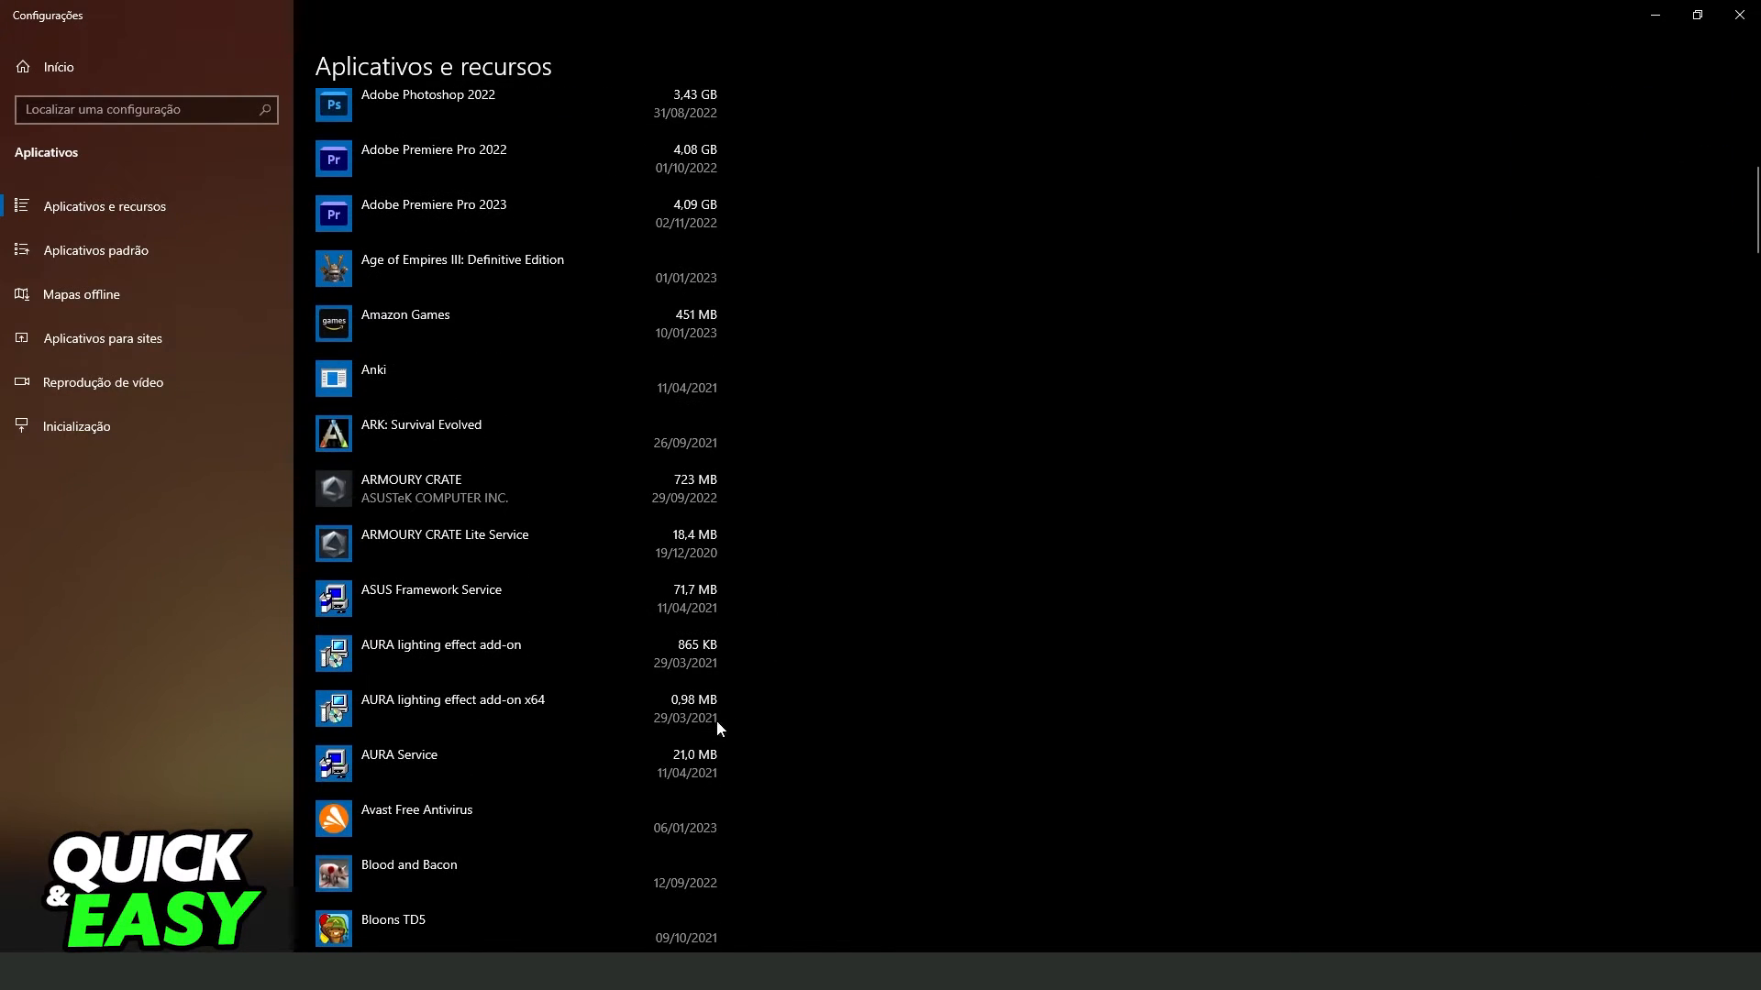
# Scroll down the Apps & features list toward Bloons TD5
pyautogui.scroll(-3)
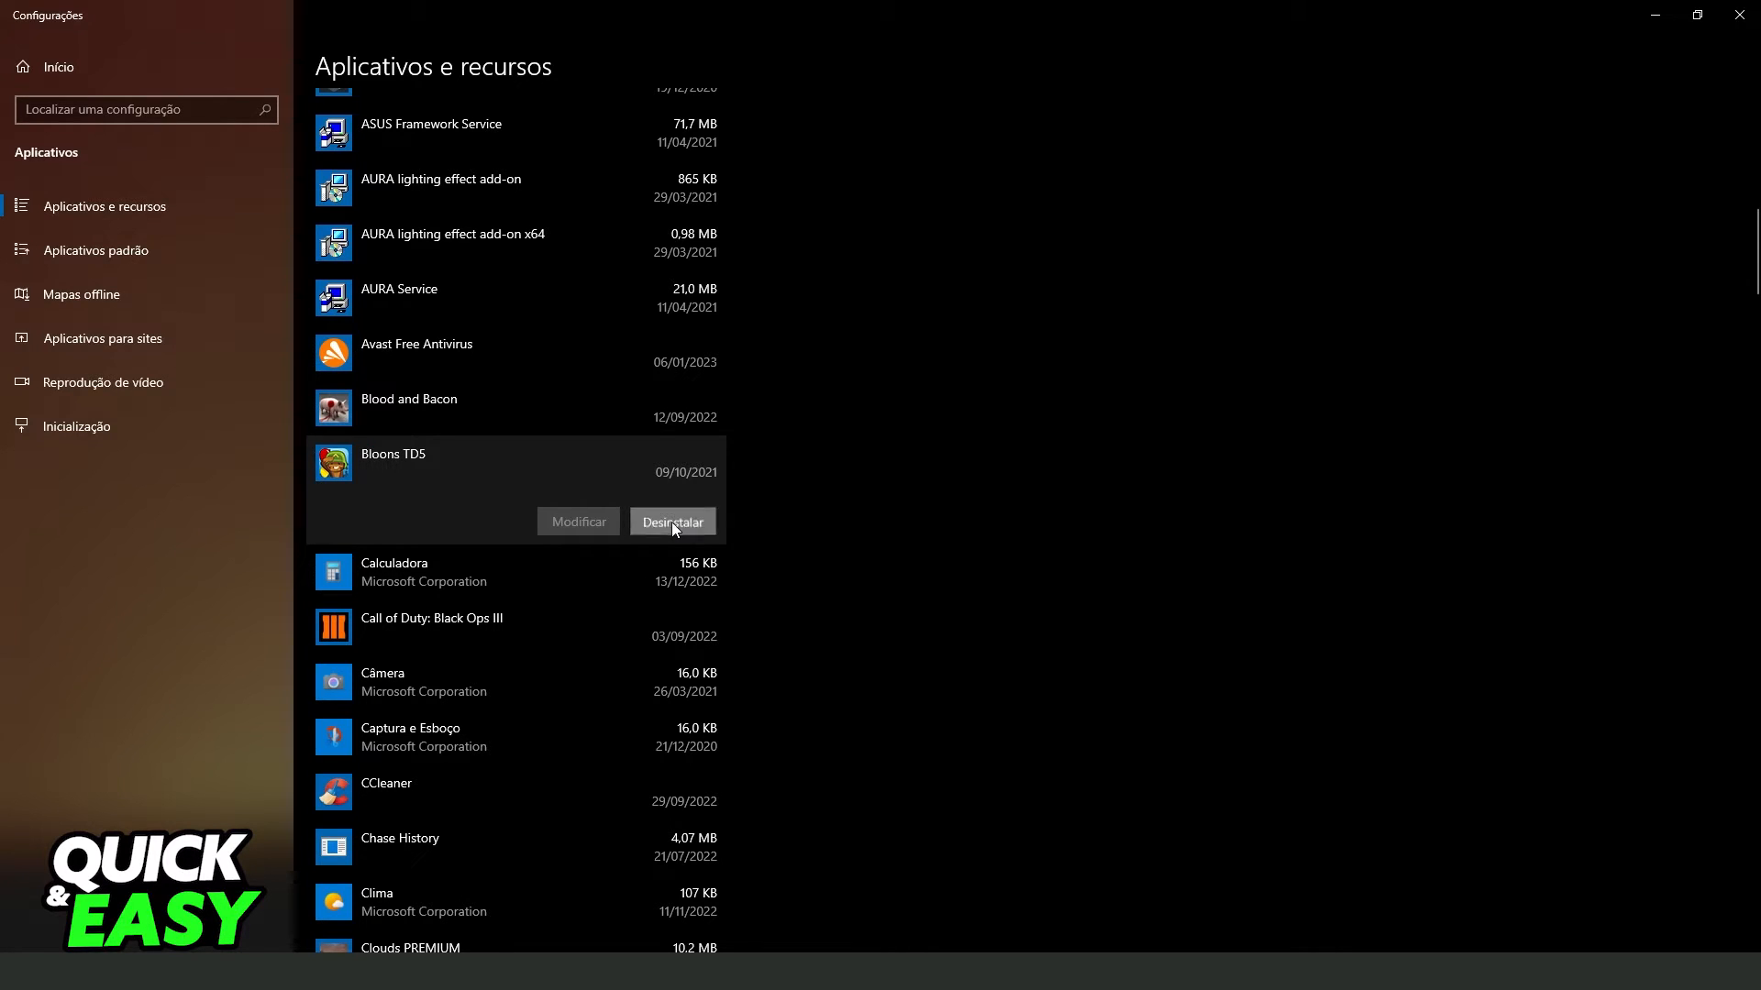
pyautogui.moveTo(739, 482)
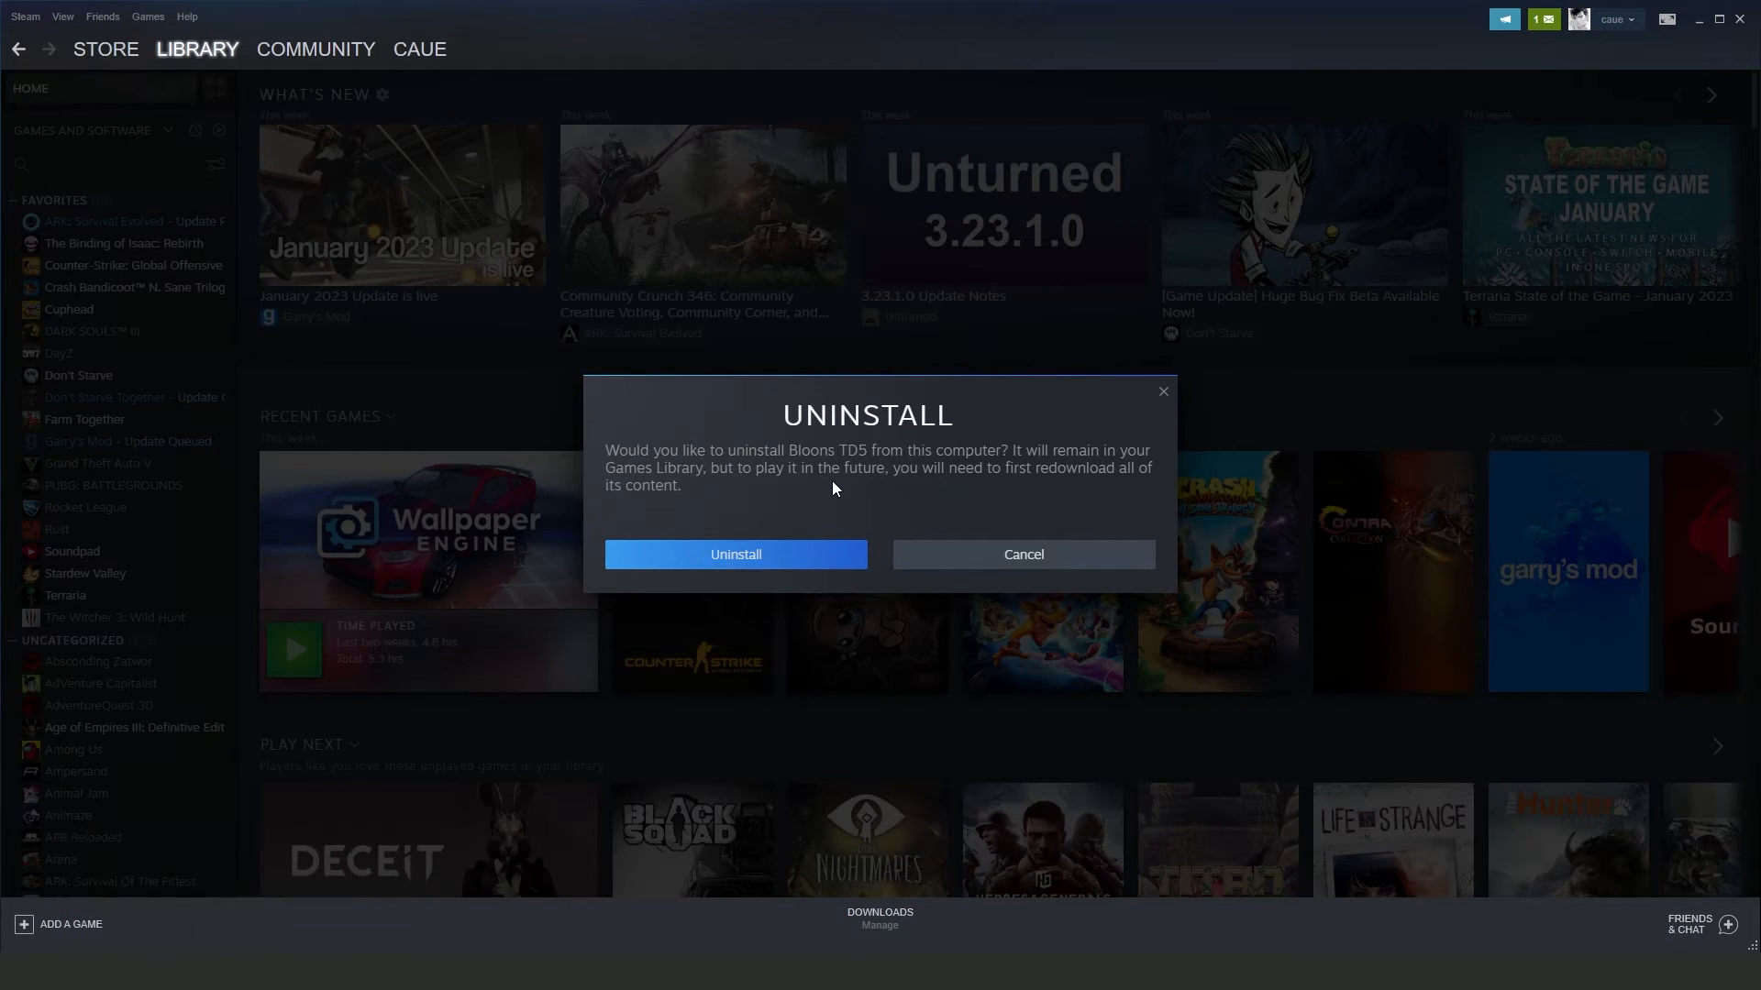
pyautogui.moveTo(837, 489)
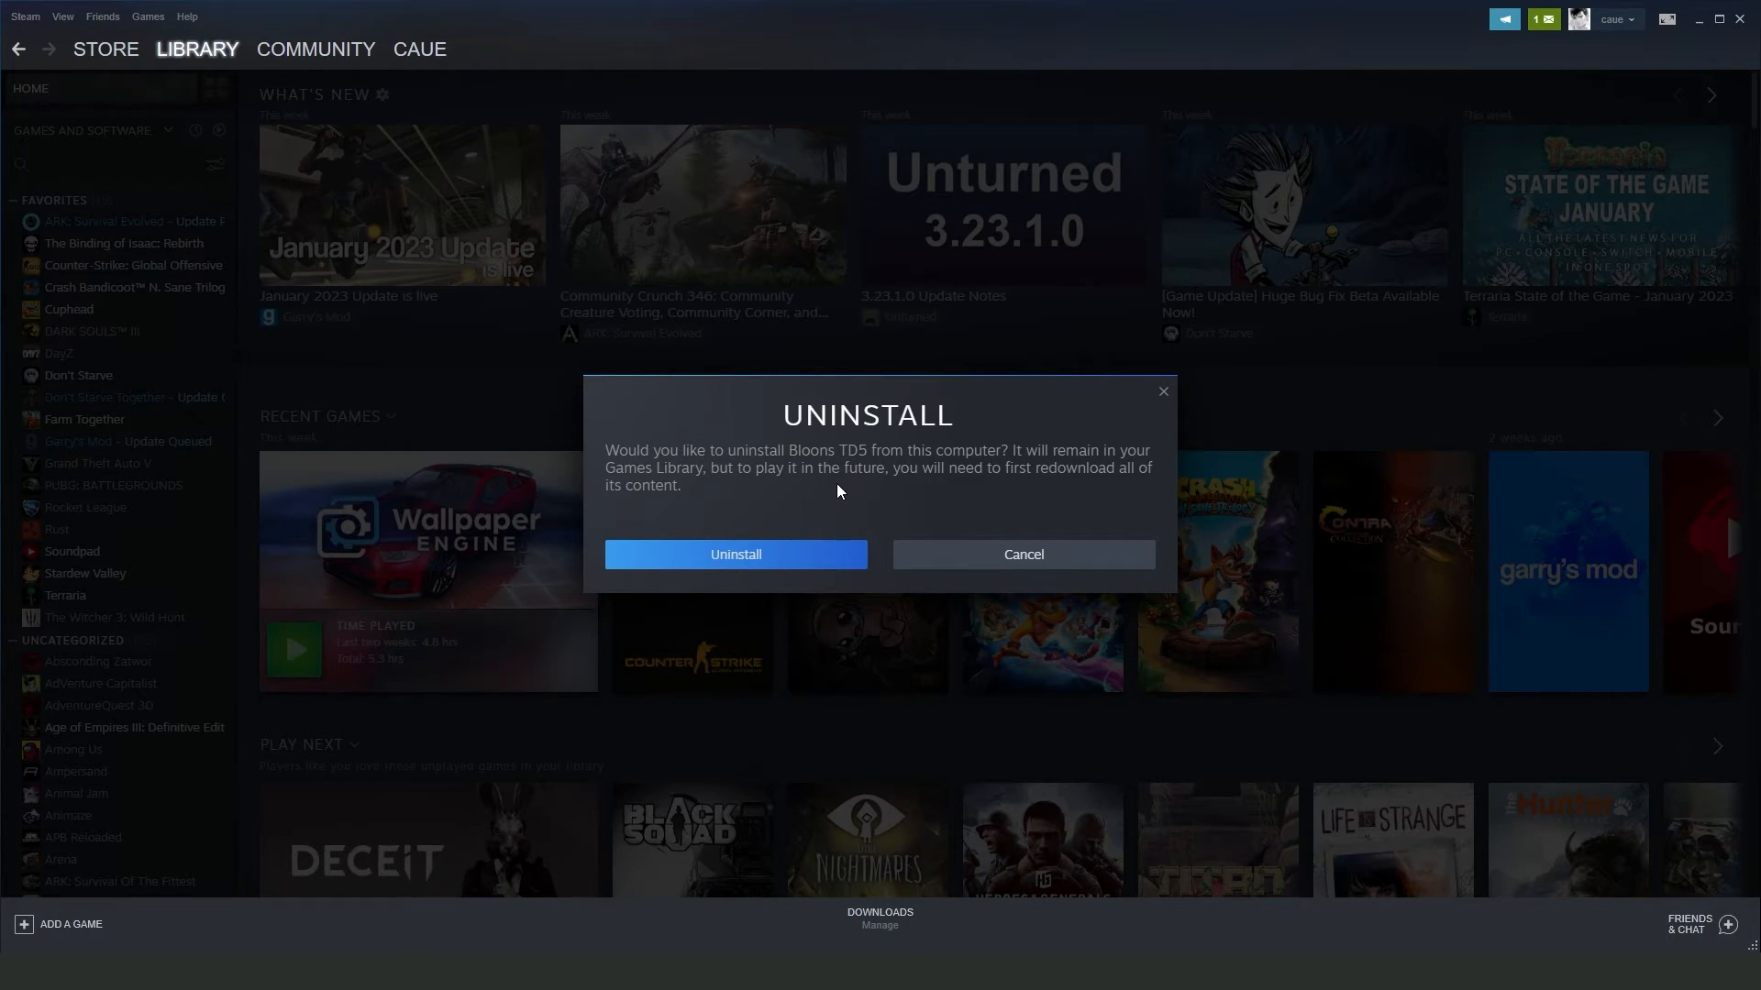
pyautogui.moveTo(857, 494)
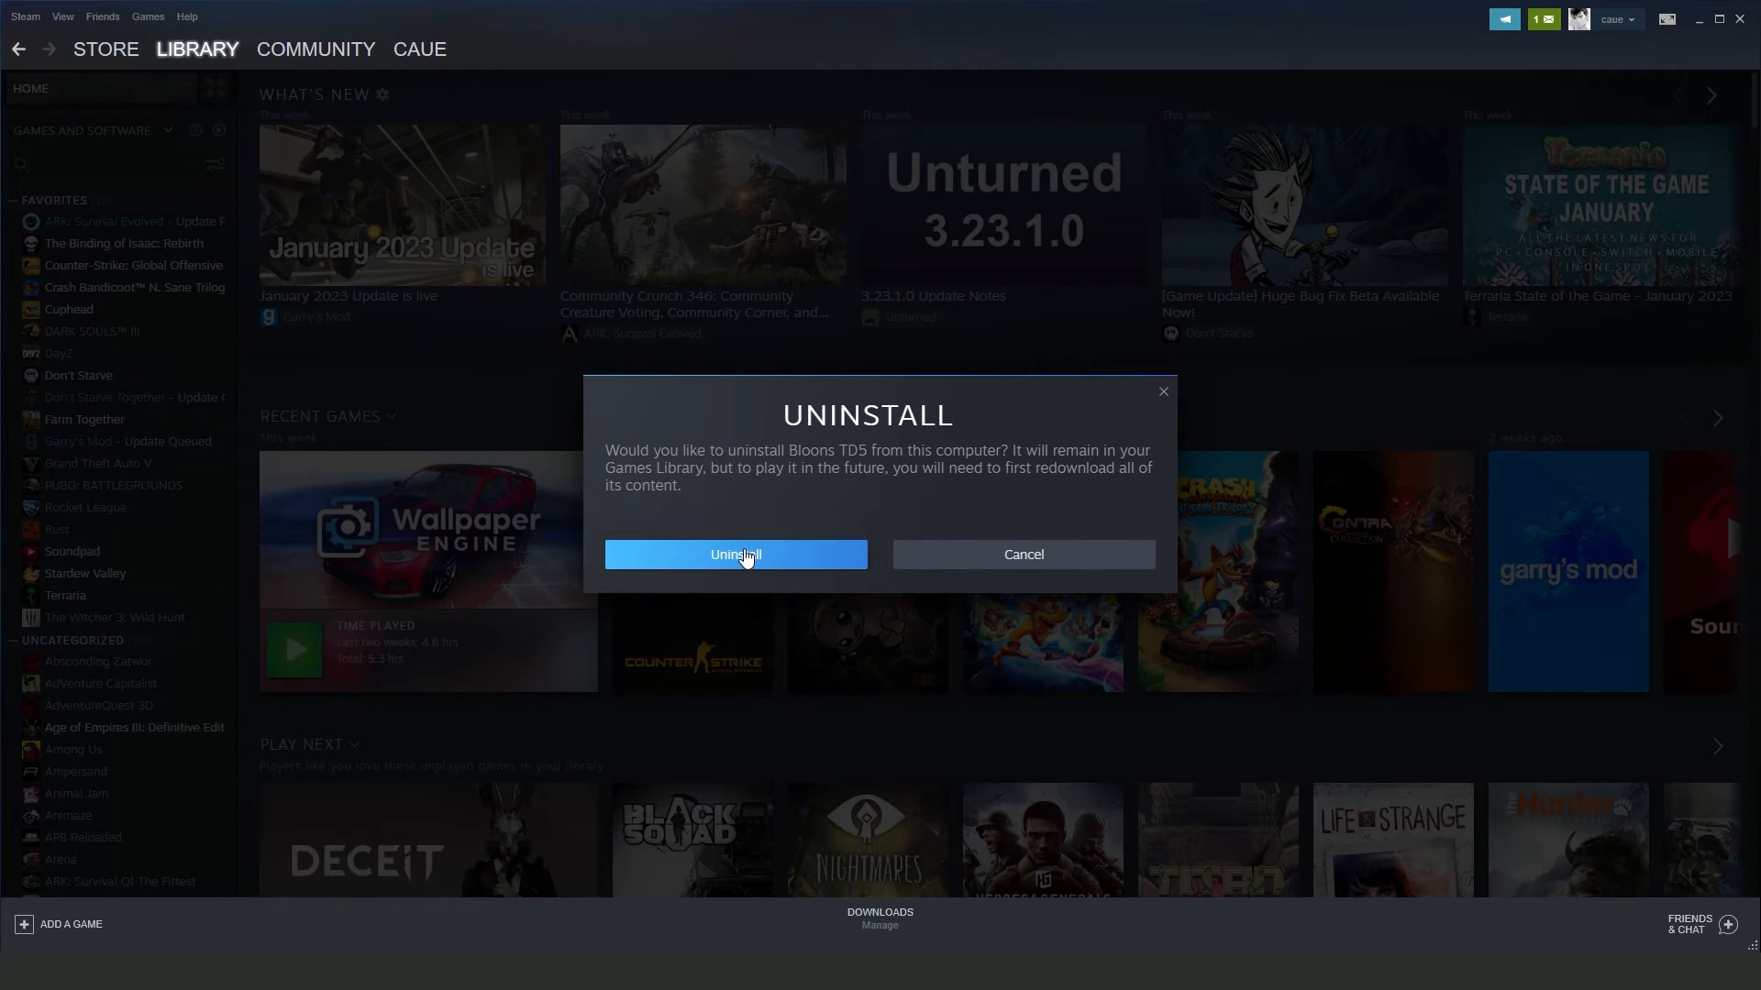
pyautogui.moveTo(914, 700)
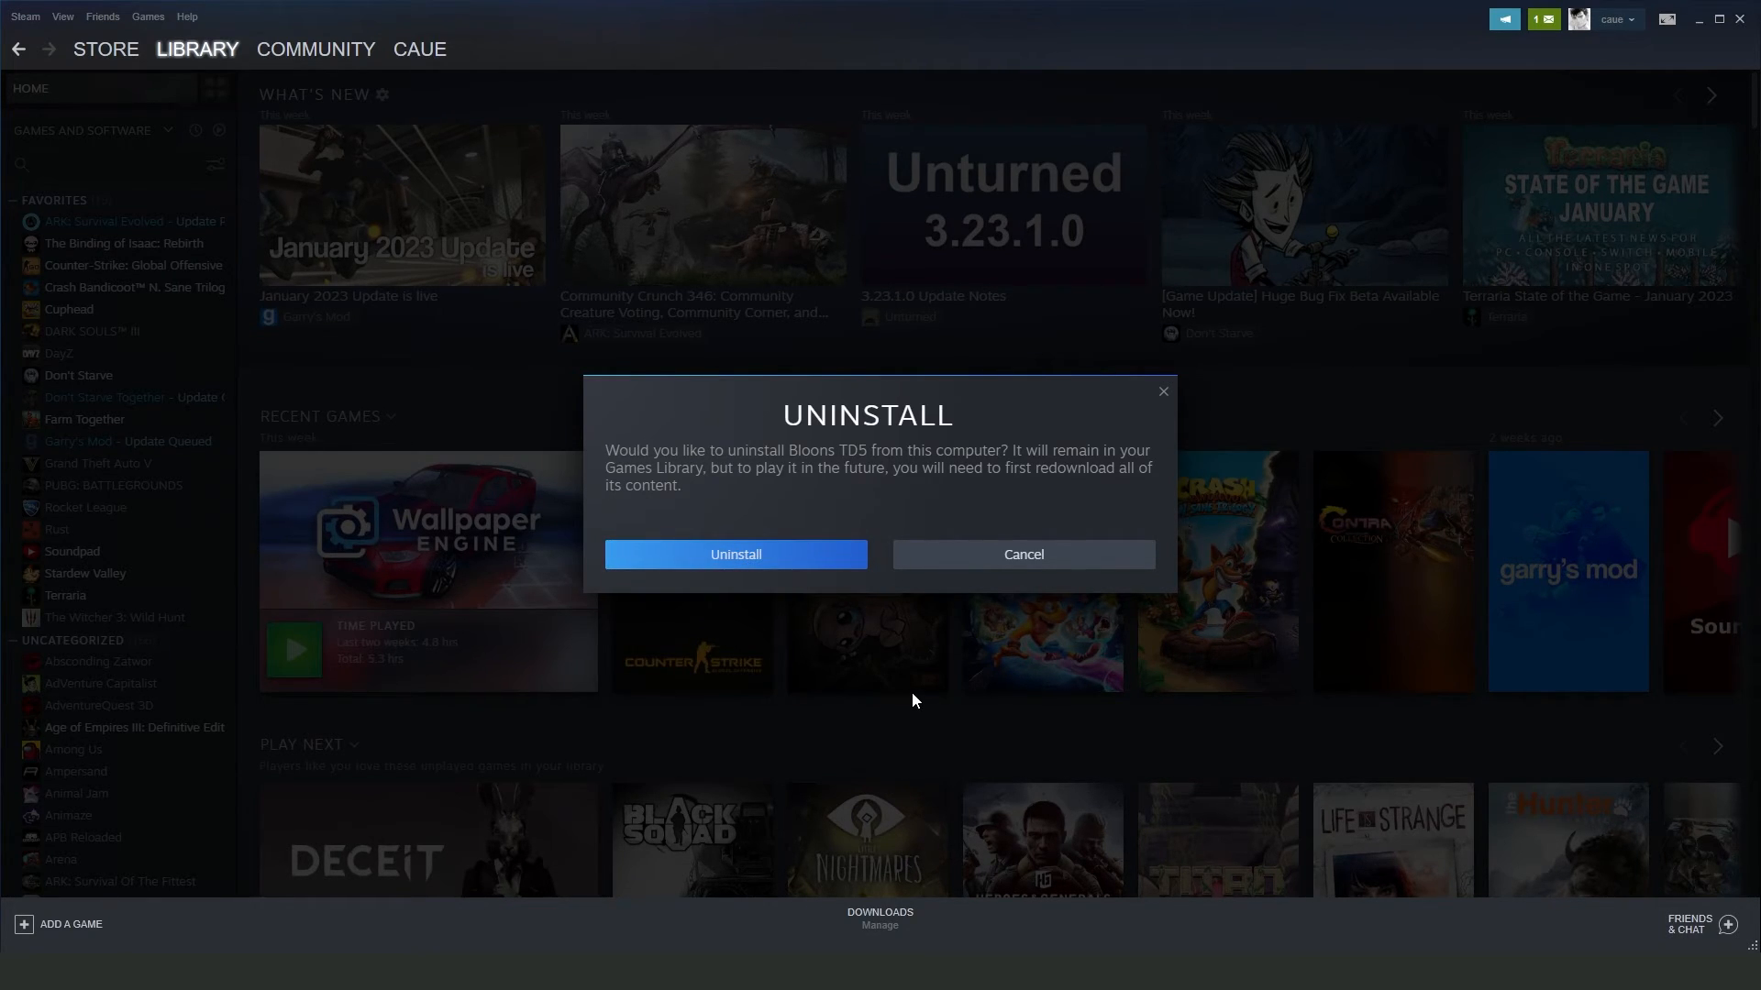